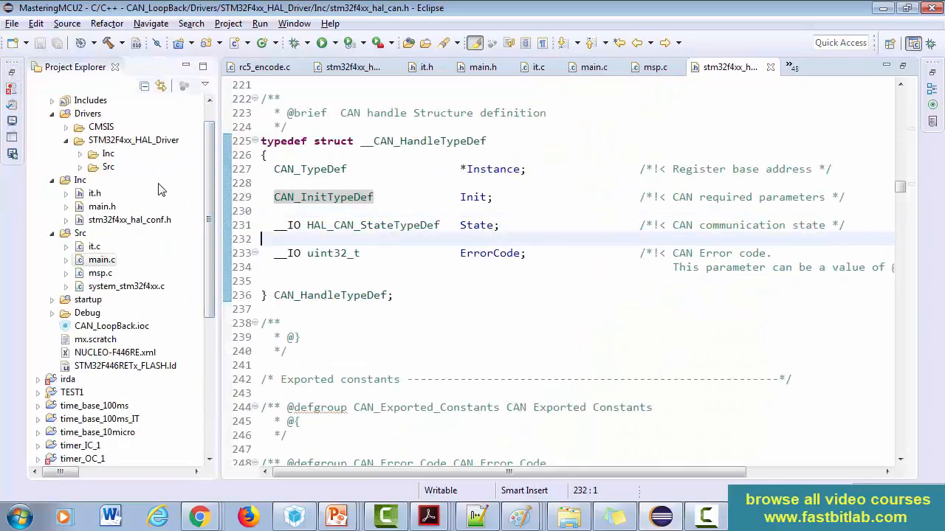
# Step: In main.c's CAN1_Init, assign hcan1.Instance = CAN1
pyautogui.click(100, 260)
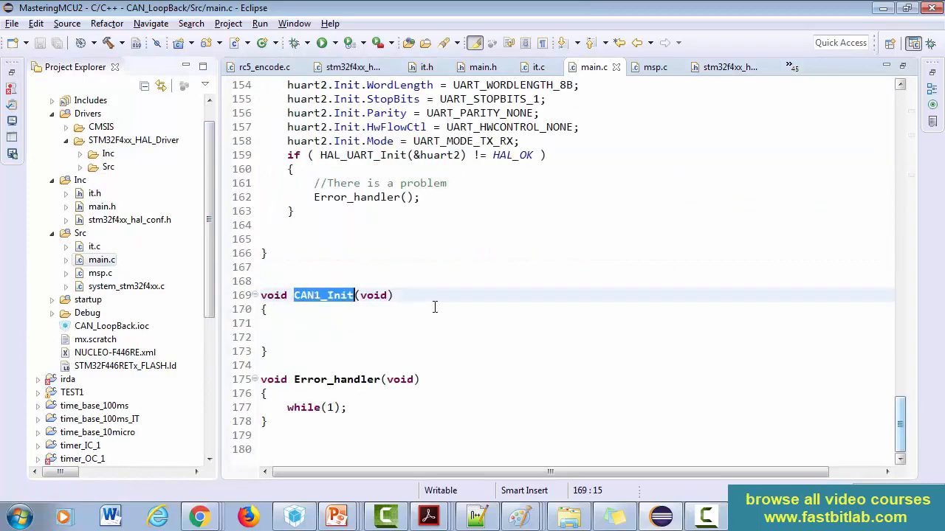
pyautogui.write('HC')
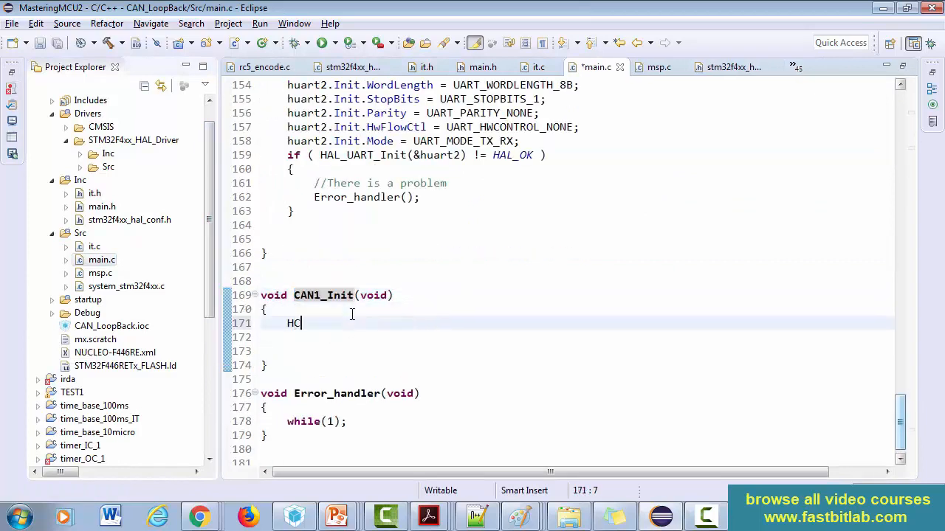
pyautogui.write('ca1.')
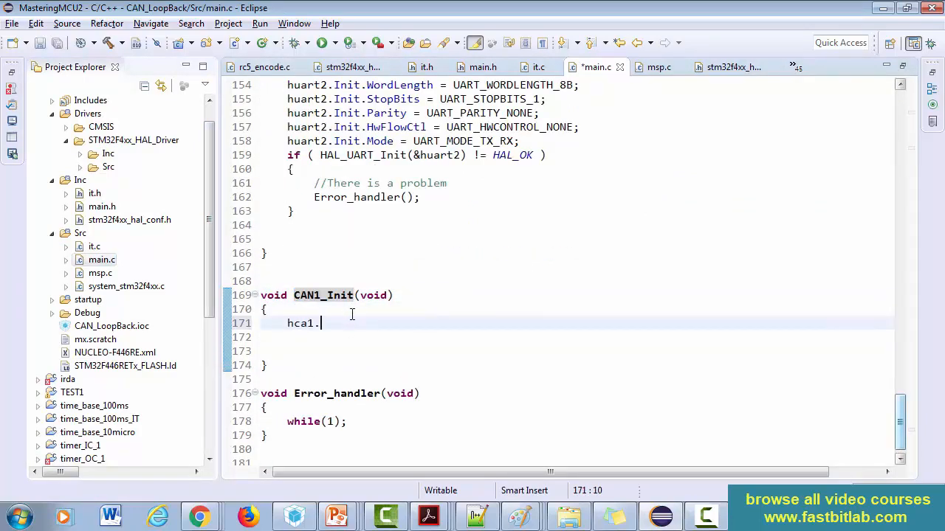
pyautogui.write('n')
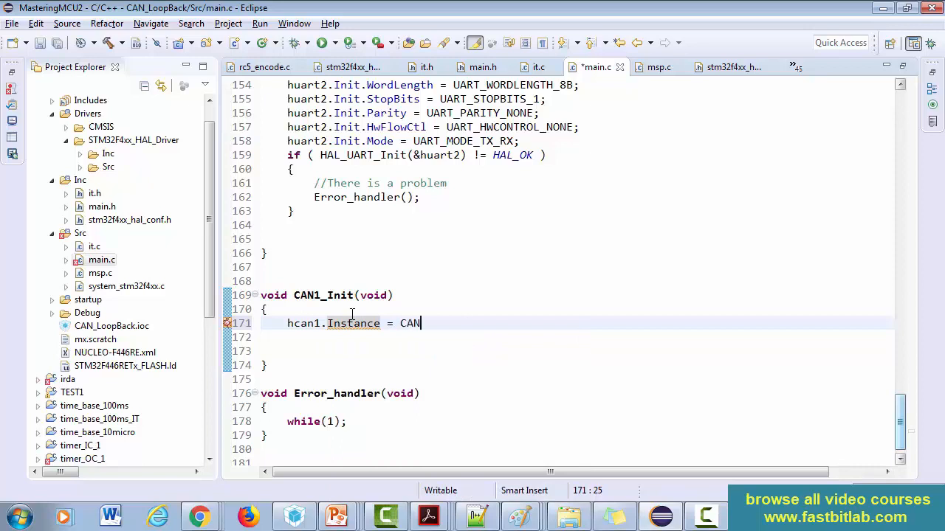
pyautogui.write('1;')
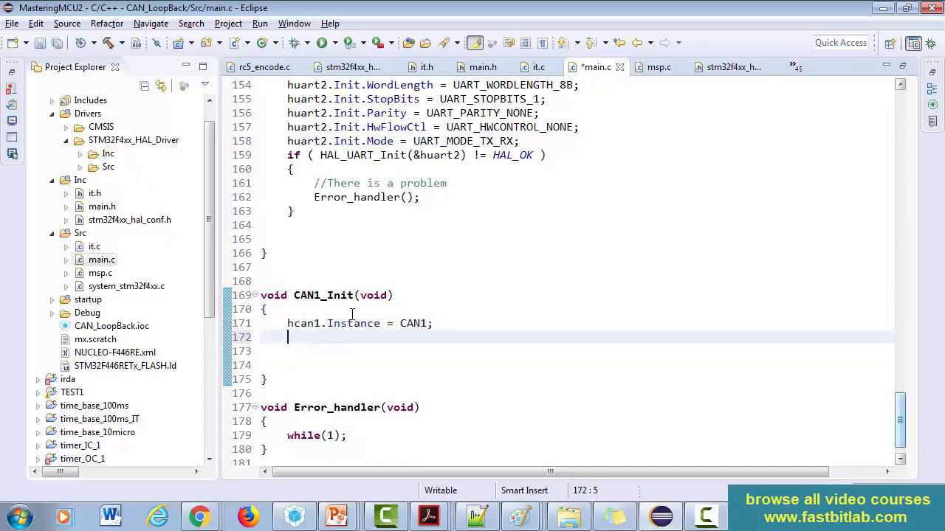
# Step: Begin the hcan1.Init.Mode = CAN_ assignment with content assist
pyautogui.write('H')
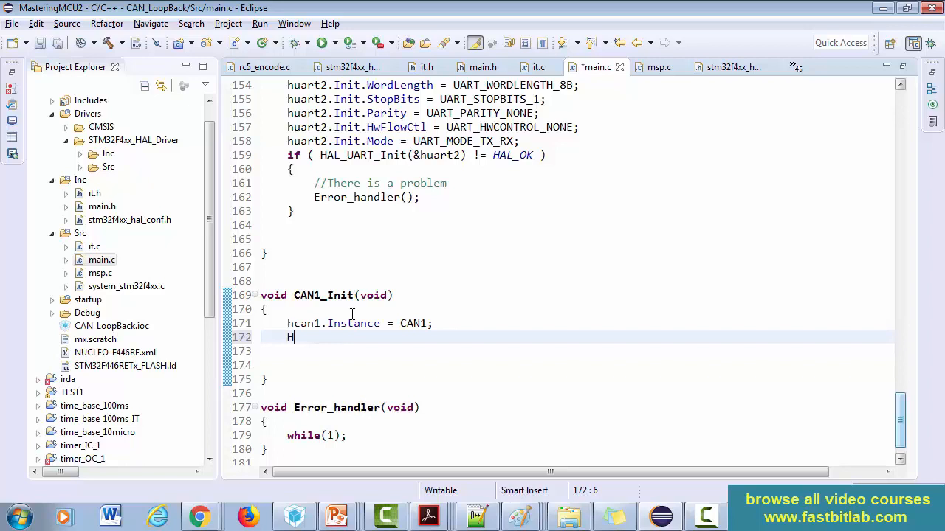
pyautogui.write('can')
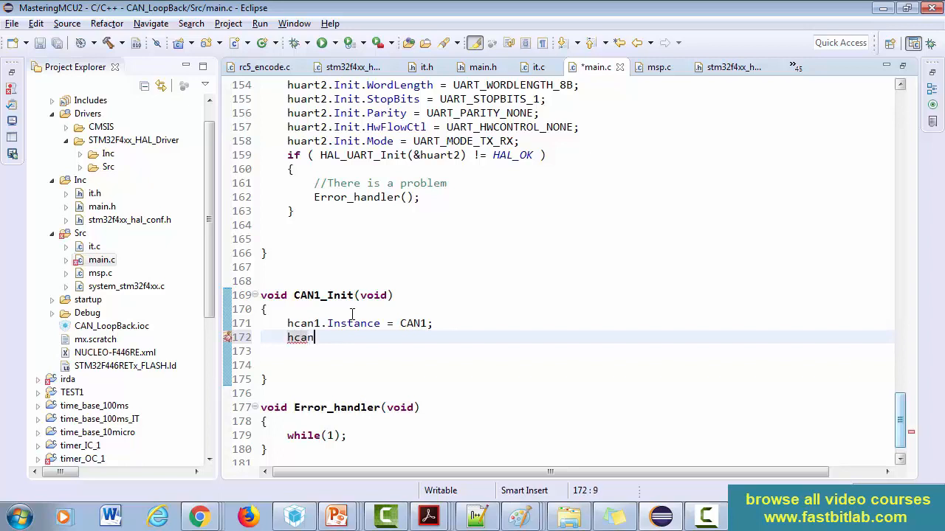
pyautogui.write('.in')
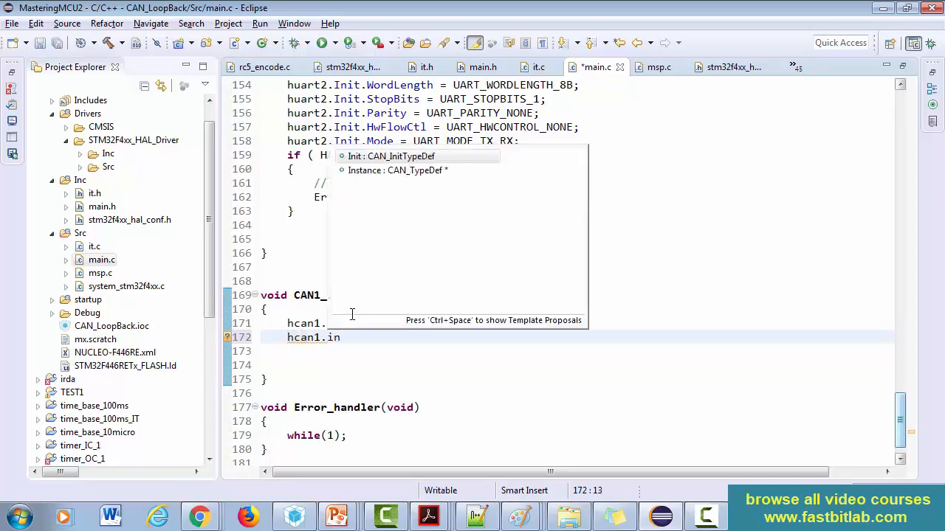
pyautogui.write('Init.mode = CAN')
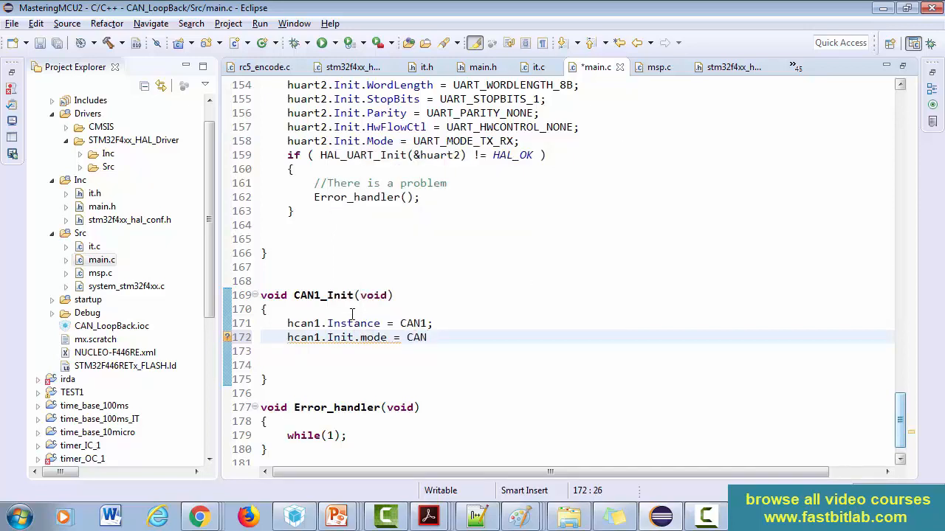
pyautogui.write('_')
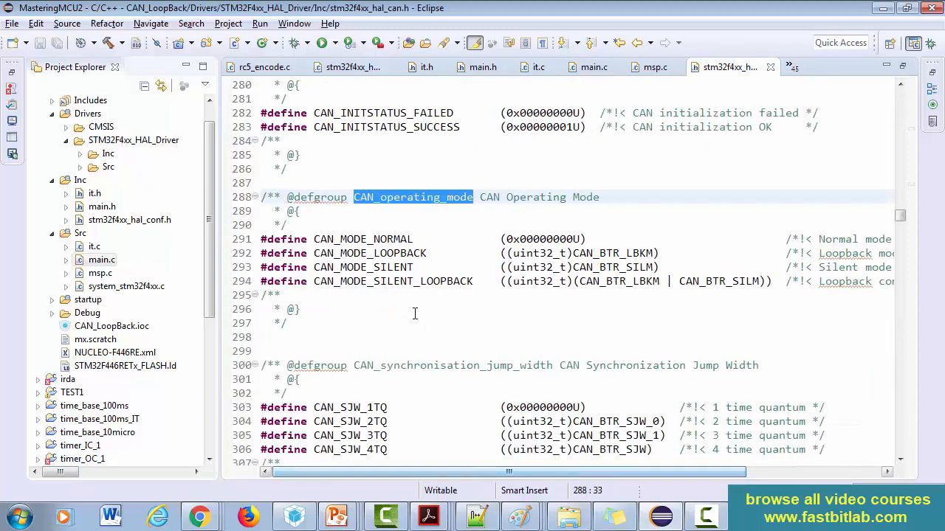
# Step: Copy the CAN_MODE_LOOPBACK constant from stm32f4xx_hal_can.h and return to main.c
pyautogui.doubleClick(369, 254)
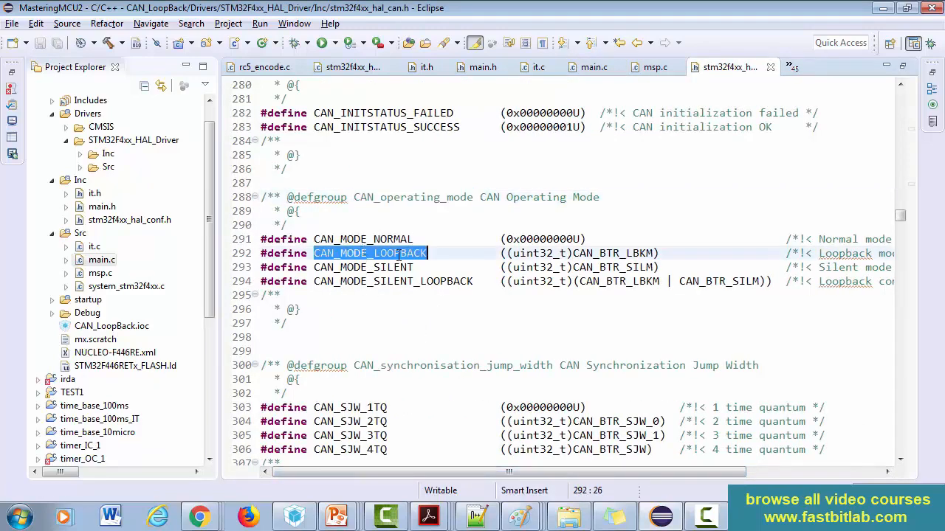
pyautogui.click(594, 68)
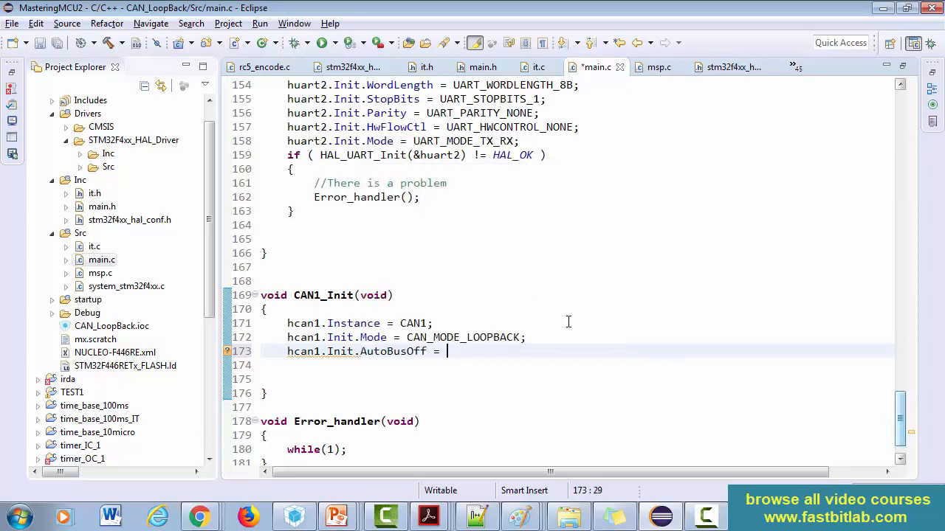
# Step: Set hcan1.Init.AutoBusOff = DISABLE and AutoRetransmission = ENABLE
pyautogui.write('DISABLE;')
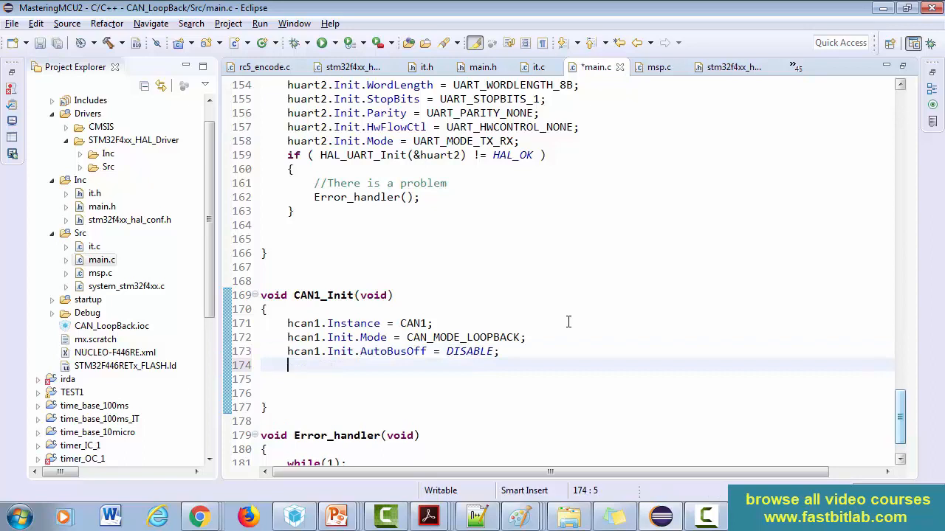
pyautogui.write('hca')
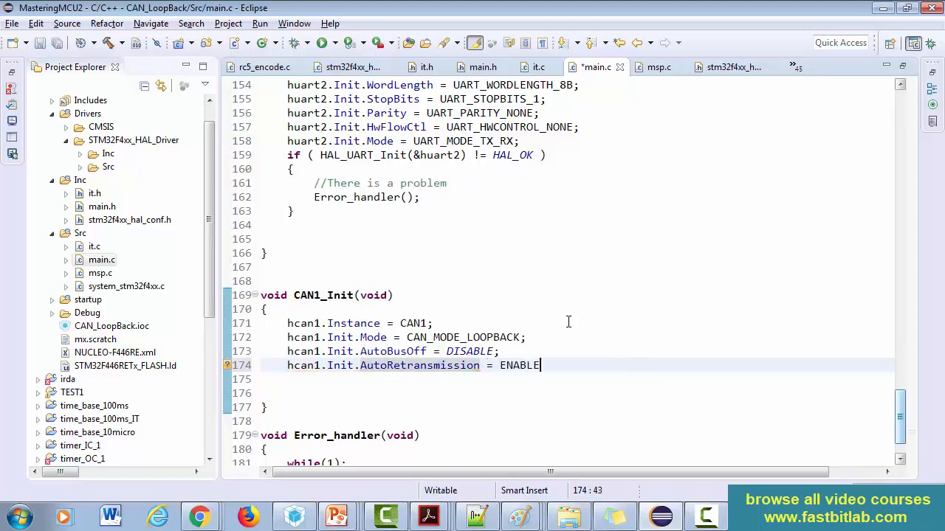
pyautogui.write('hcan1.Init.AutoWakeUp')
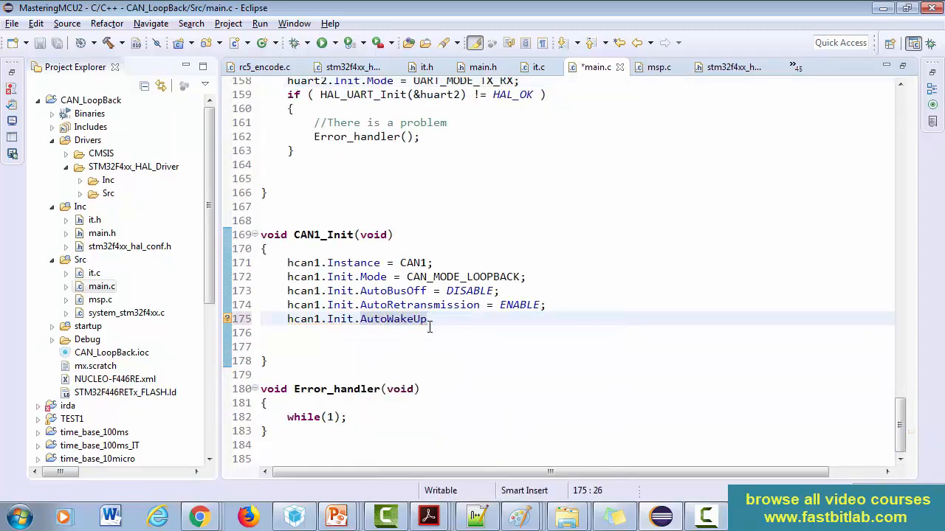
pyautogui.write('.')
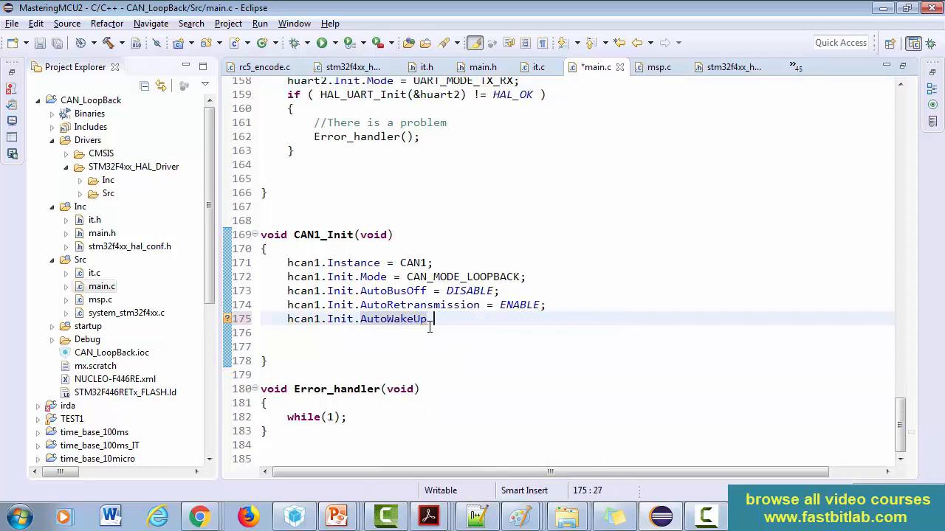
pyautogui.write('= DISABLE;')
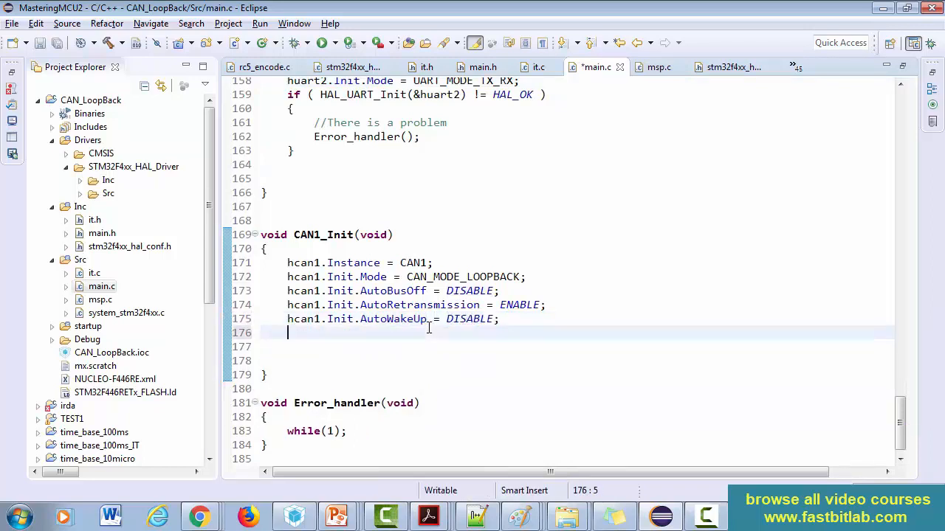
# Step: Set hcan1.Init.AutoWakeUp = DISABLE and start the ReceiveFifoLocked line
pyautogui.write('hcan1.Init.ReceiveFifoLocked')
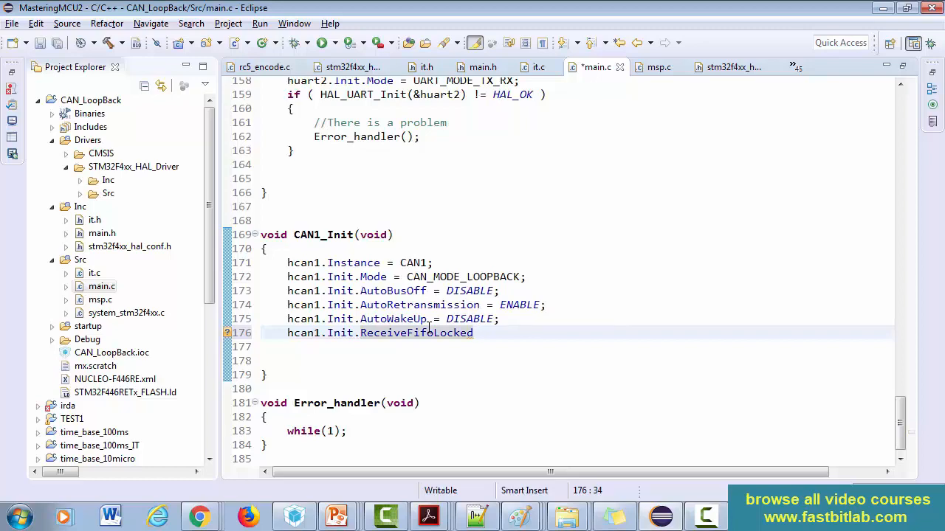
pyautogui.write('= DISABLE;')
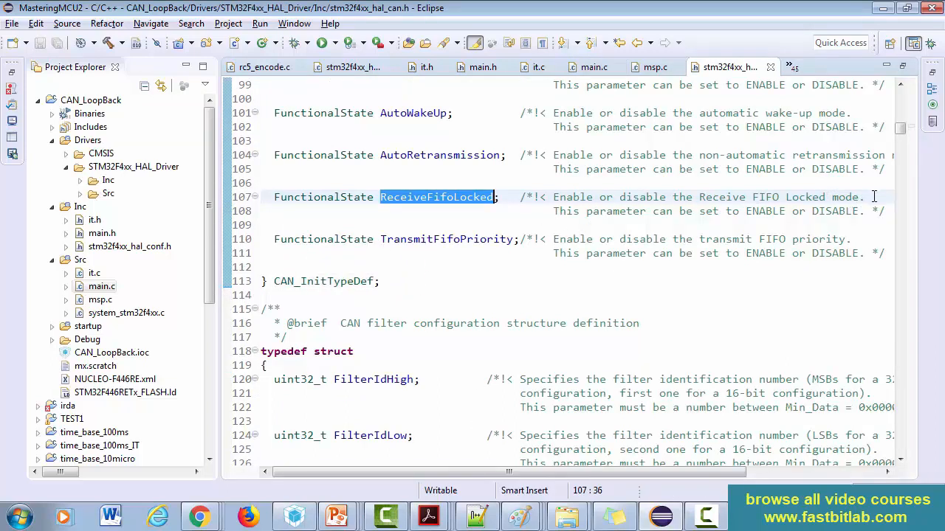
pyautogui.moveTo(632, 231)
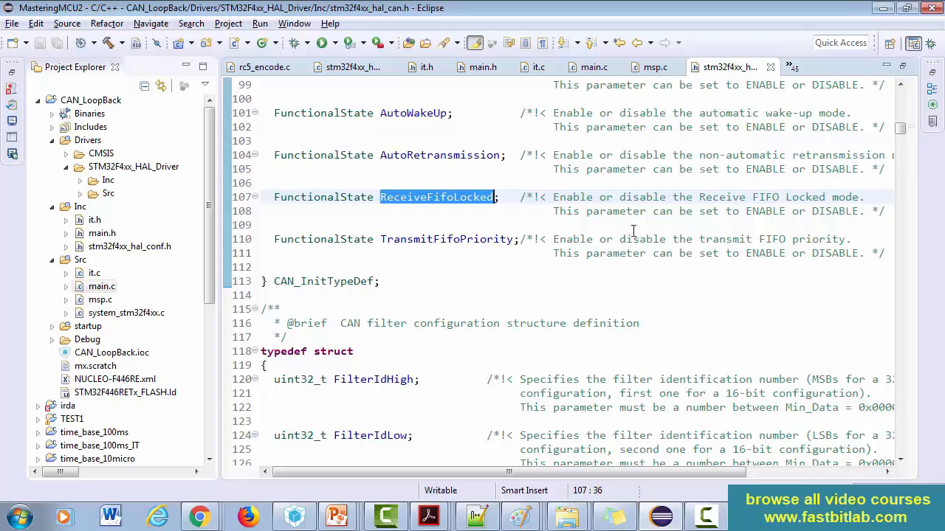
# Step: Select the ReceiveFifoLocked field name in the CAN_InitTypeDef declaration
pyautogui.click(458, 198)
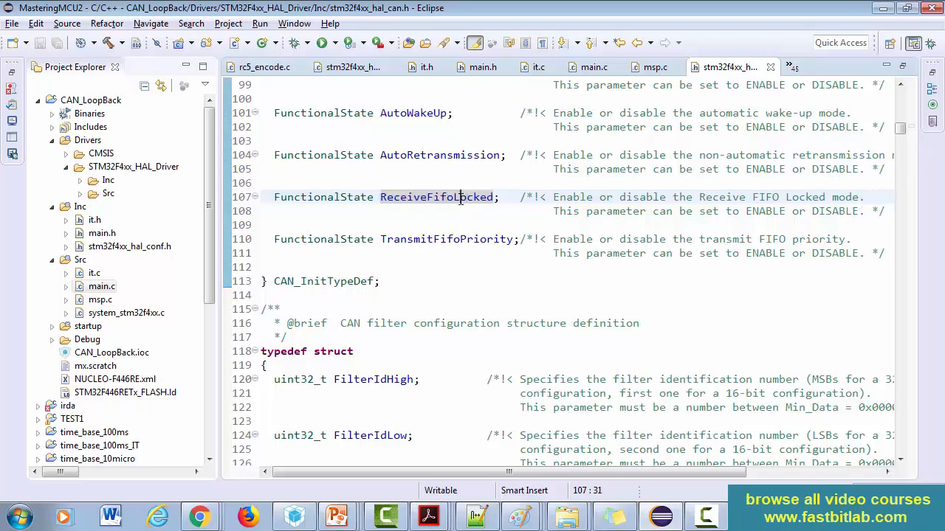
pyautogui.doubleClick(434, 198)
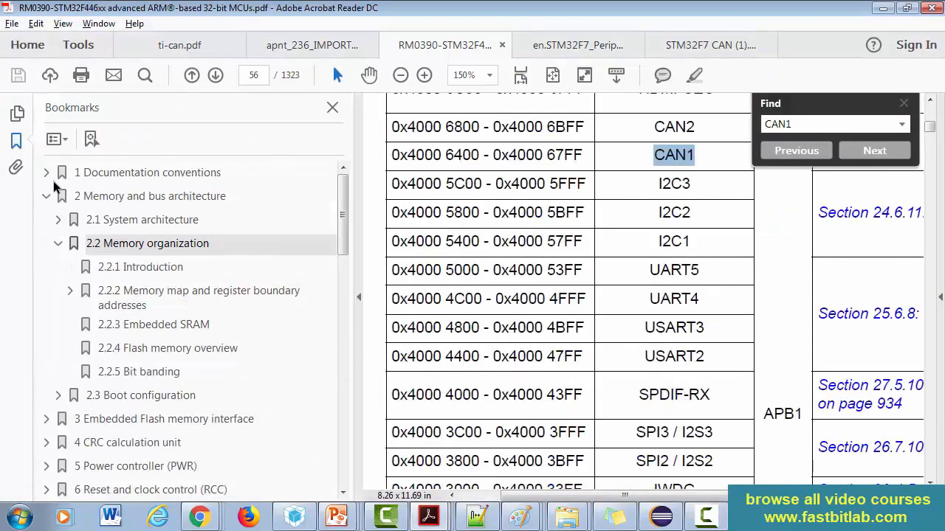
# Step: Jump to the bxCAN chapter of RM0390 and search for LOCKED
pyautogui.scroll(-3)
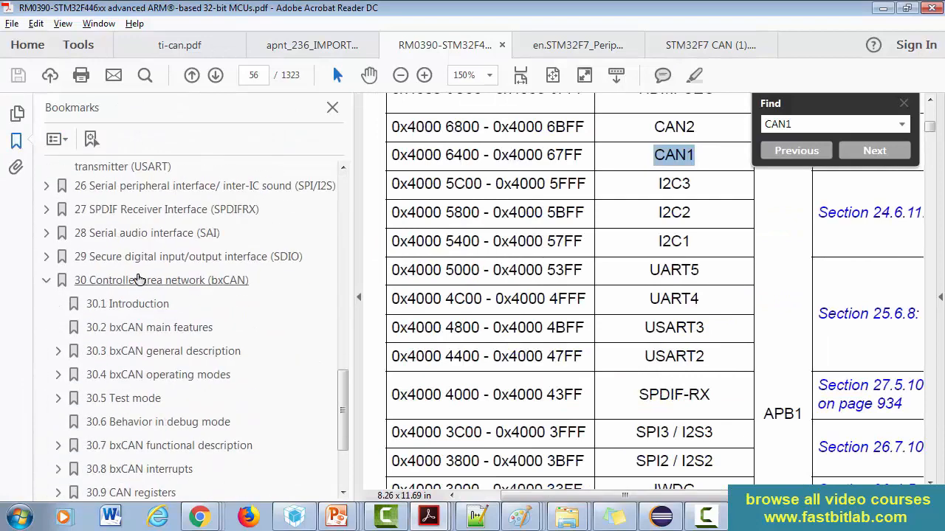
pyautogui.click(161, 280)
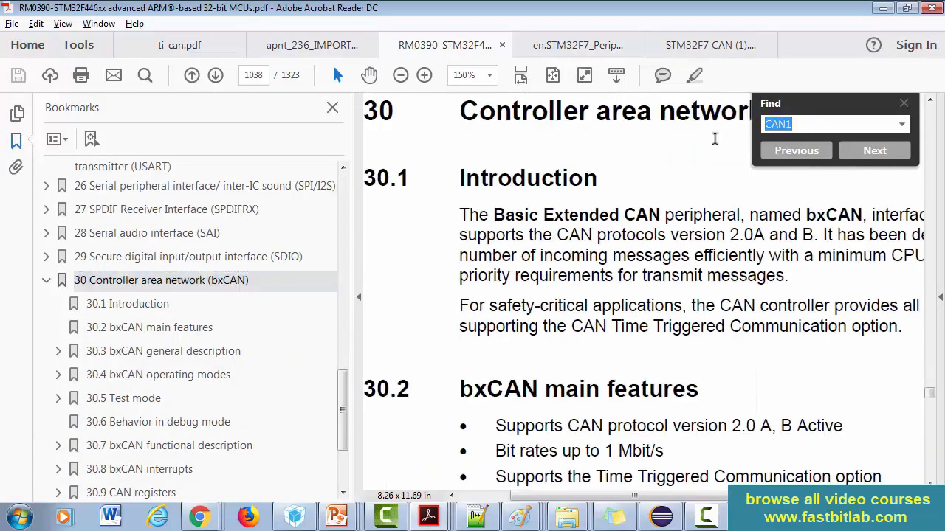
pyautogui.write('LOCKED')
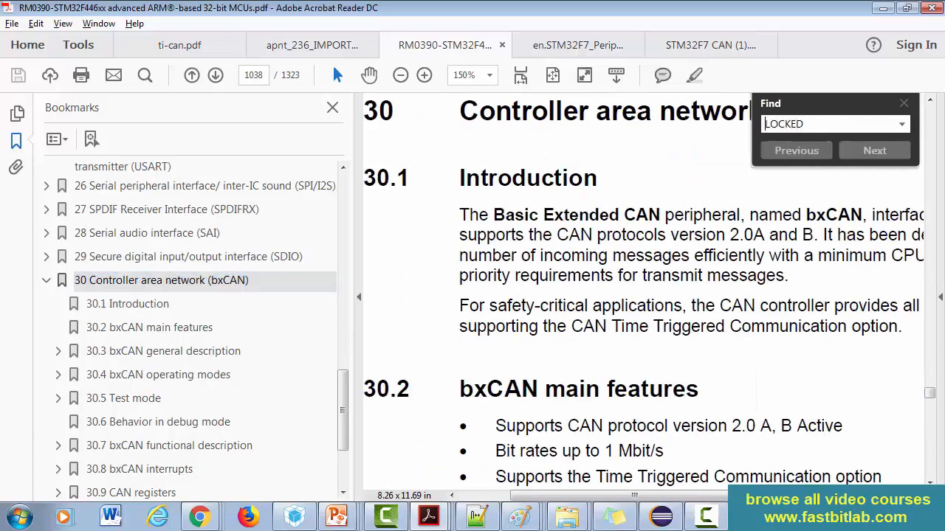
pyautogui.click(874, 151)
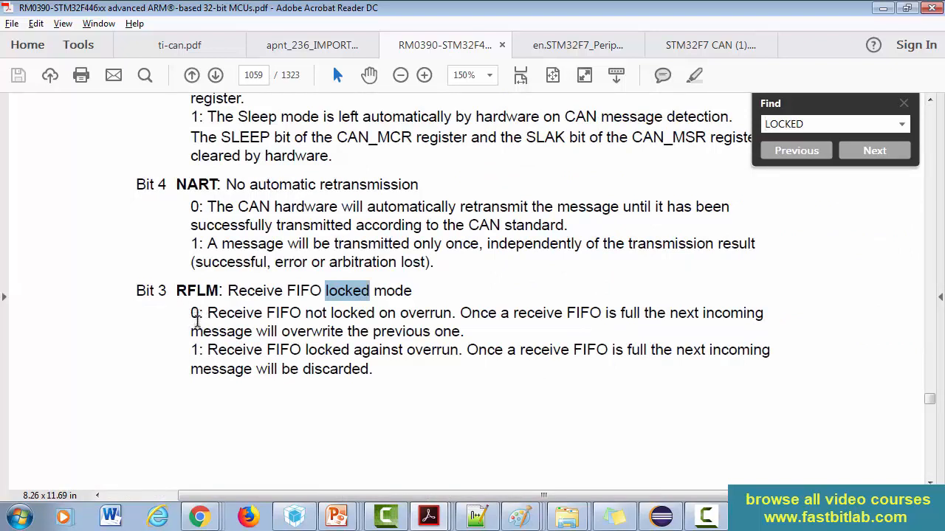
pyautogui.moveTo(351, 325)
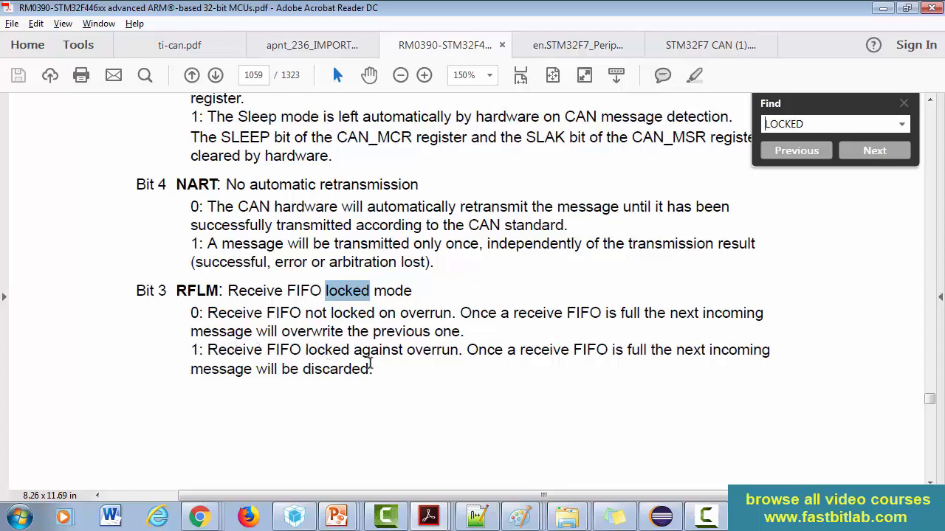
pyautogui.moveTo(472, 392)
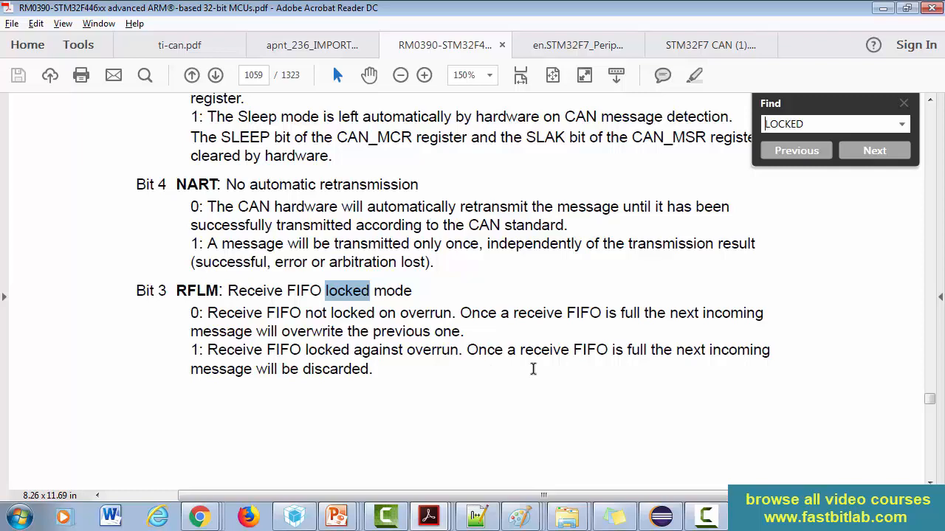
pyautogui.moveTo(493, 360)
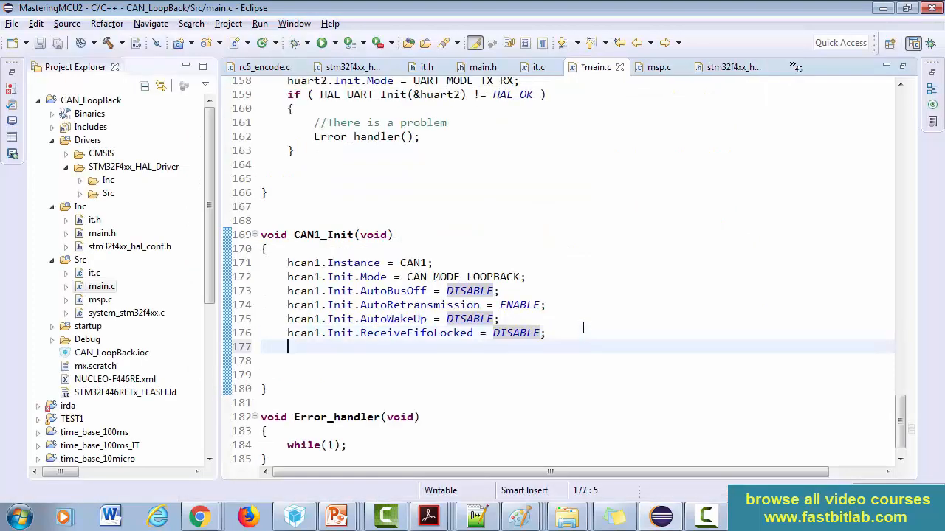
# Step: Set hcan1.Init.TimeTriggeredMode = DISABLE and start the next hcan1.Init line
pyautogui.write('hcan1.')
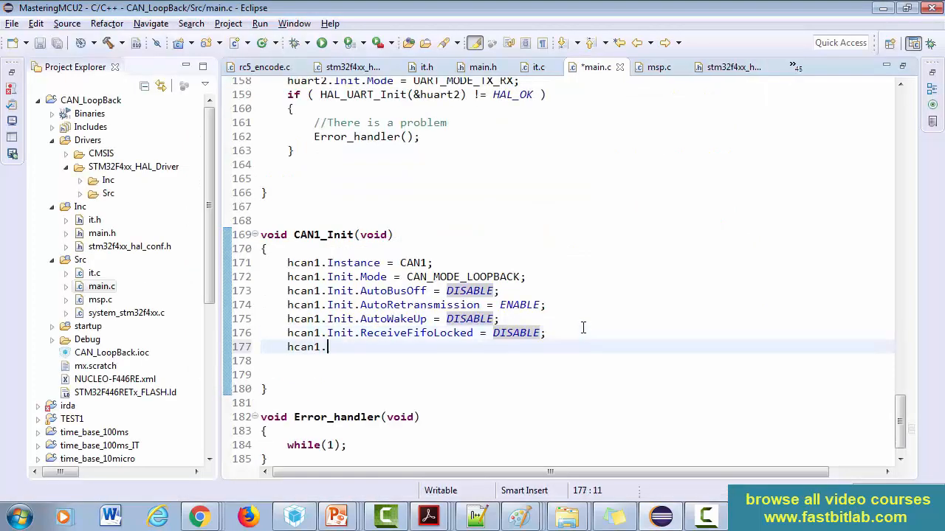
pyautogui.write('Init.TimeTriggeredMode')
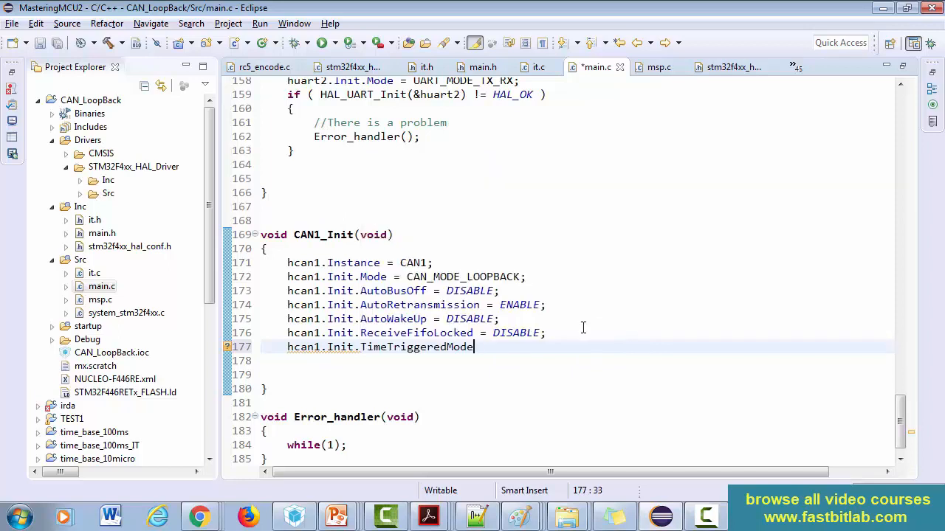
pyautogui.write('= DISABLE;')
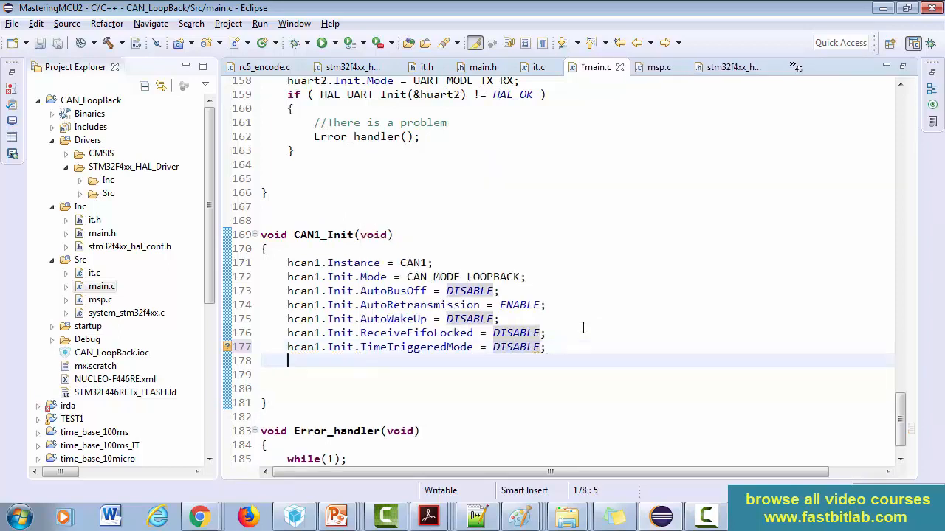
pyautogui.write('hcan1.Init.')
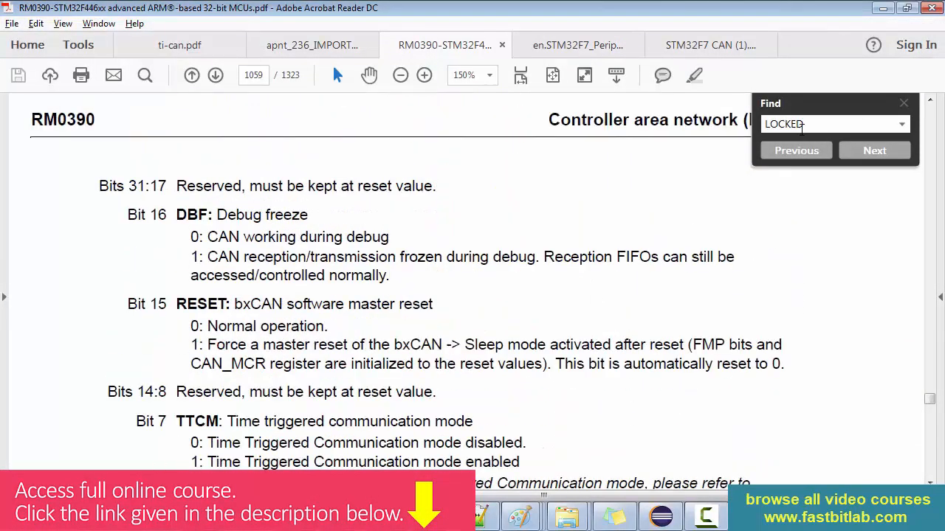
# Step: Search the manual for 'priorit' and scroll to the TXFP Transmit FIFO priority bit
pyautogui.write('priorit')
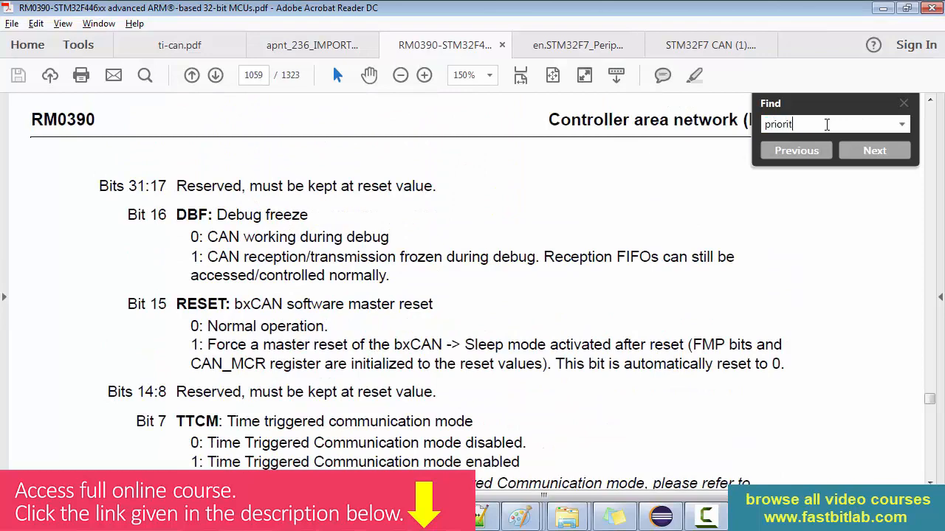
pyautogui.click(874, 151)
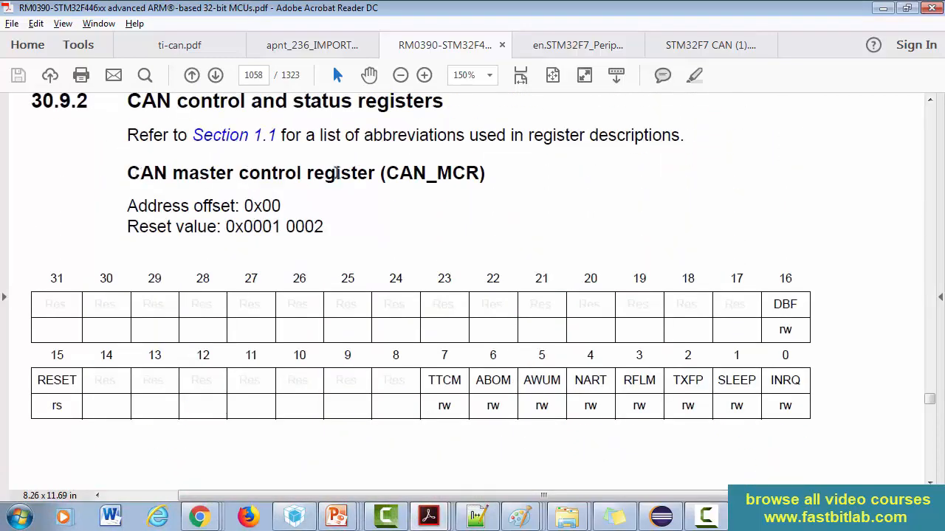
pyautogui.scroll(-3)
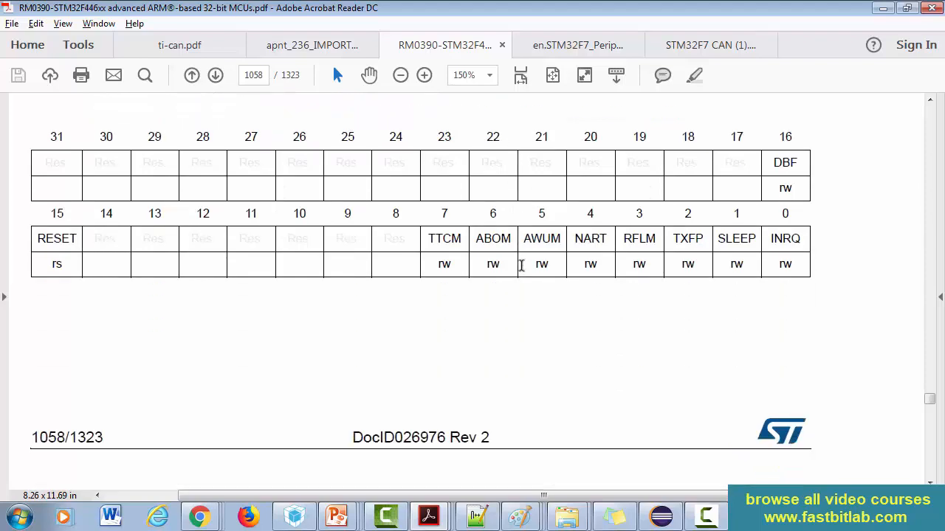
pyautogui.scroll(-3)
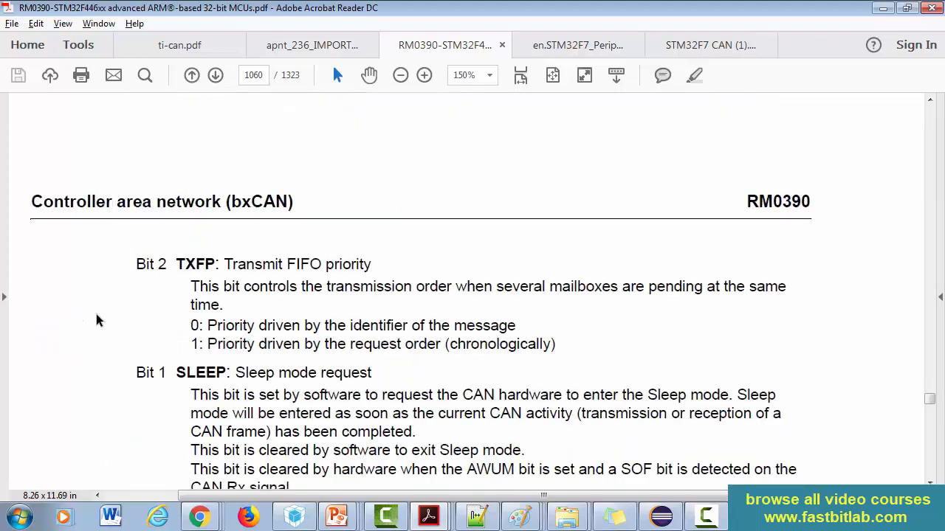
pyautogui.moveTo(407, 306)
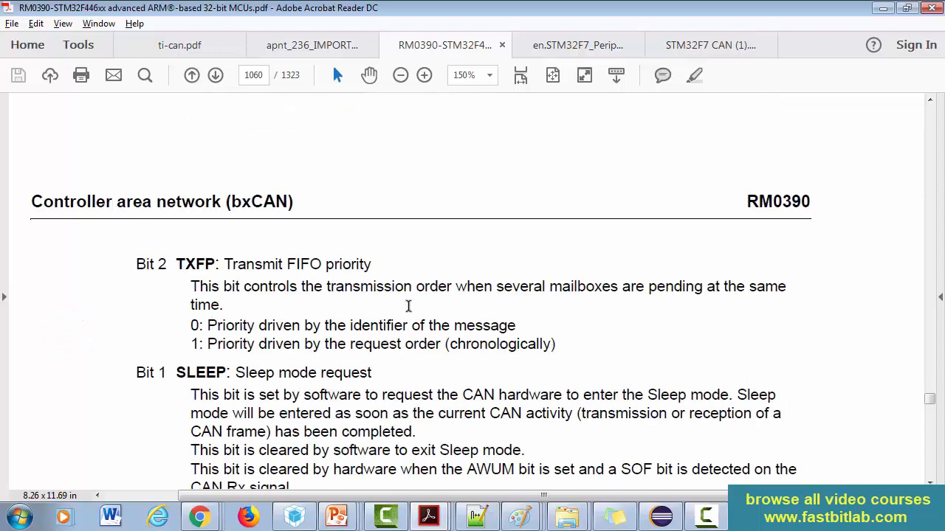
pyautogui.moveTo(505, 286)
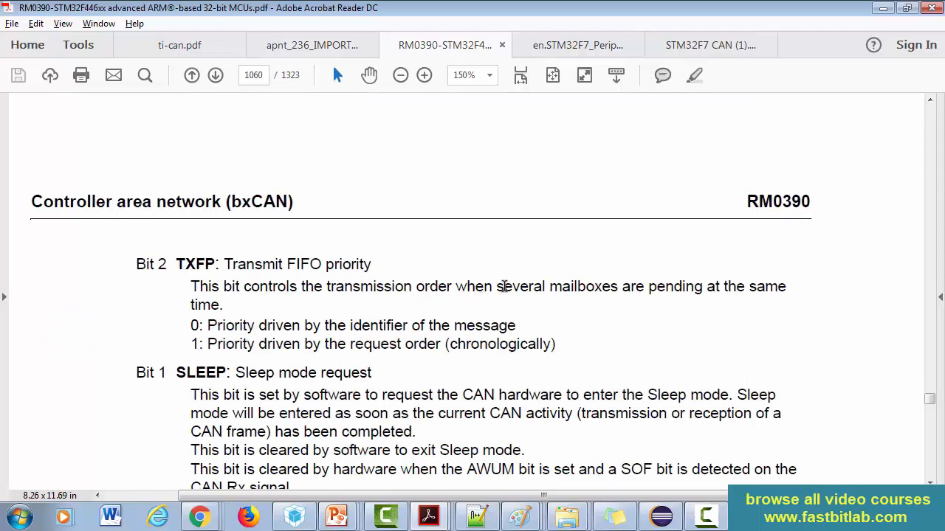
pyautogui.moveTo(553, 301)
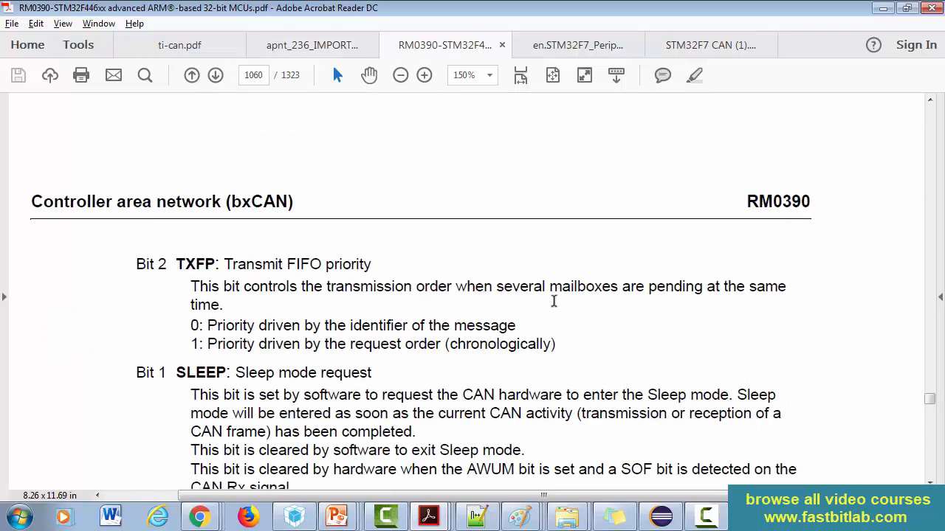
pyautogui.moveTo(549, 303)
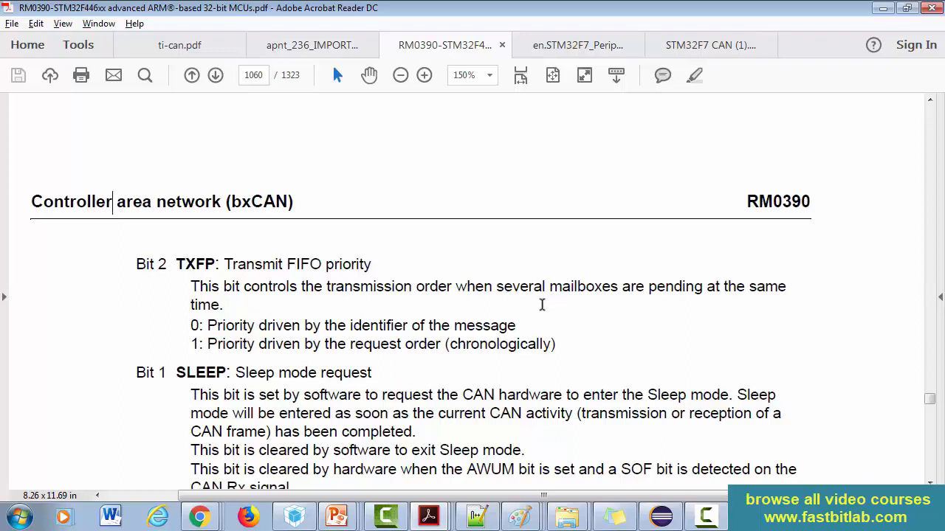
pyautogui.moveTo(533, 318)
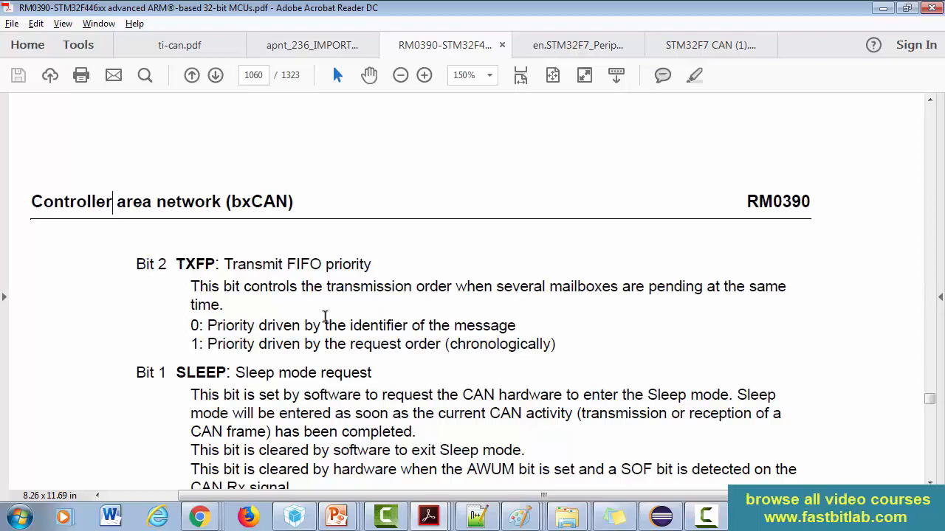
pyautogui.moveTo(294, 317)
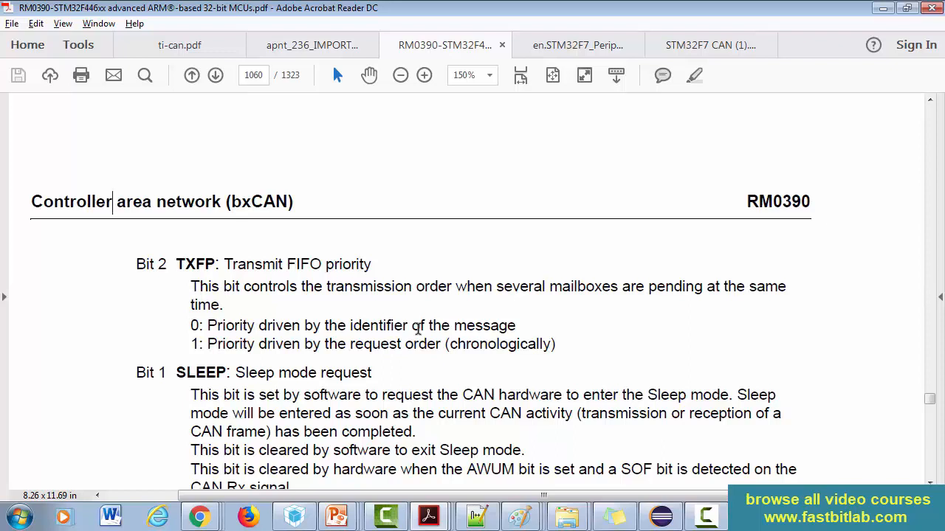
pyautogui.moveTo(422, 331)
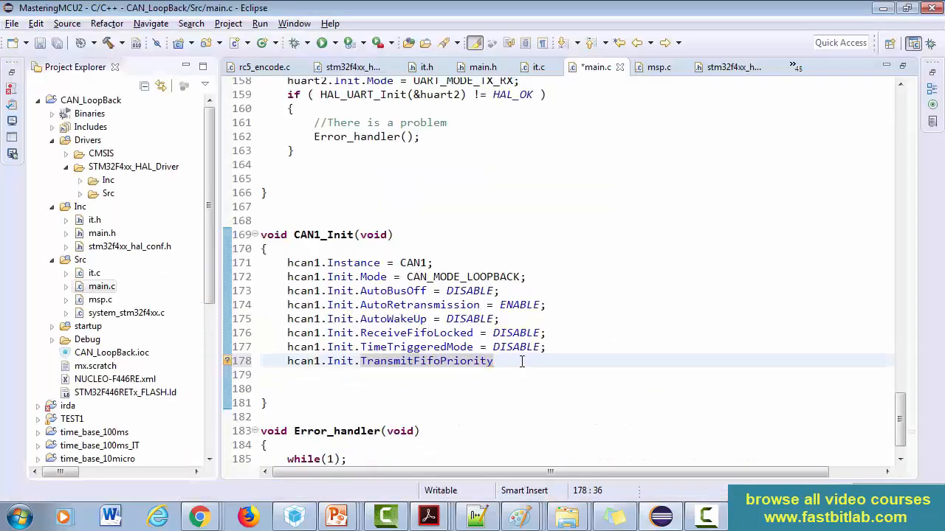
# Step: Complete hcan1.Init.TransmitFifoPriority = DISABLE
pyautogui.write('= D')
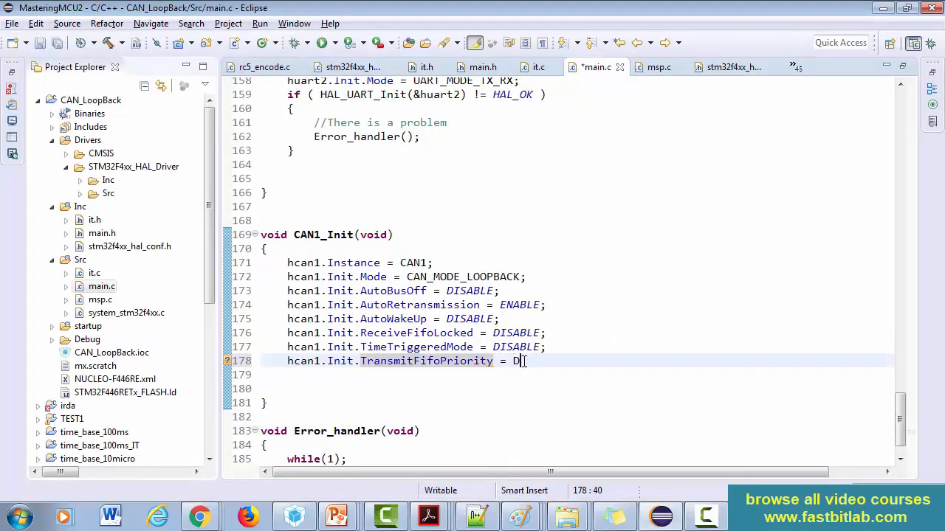
pyautogui.write('ISABLE;')
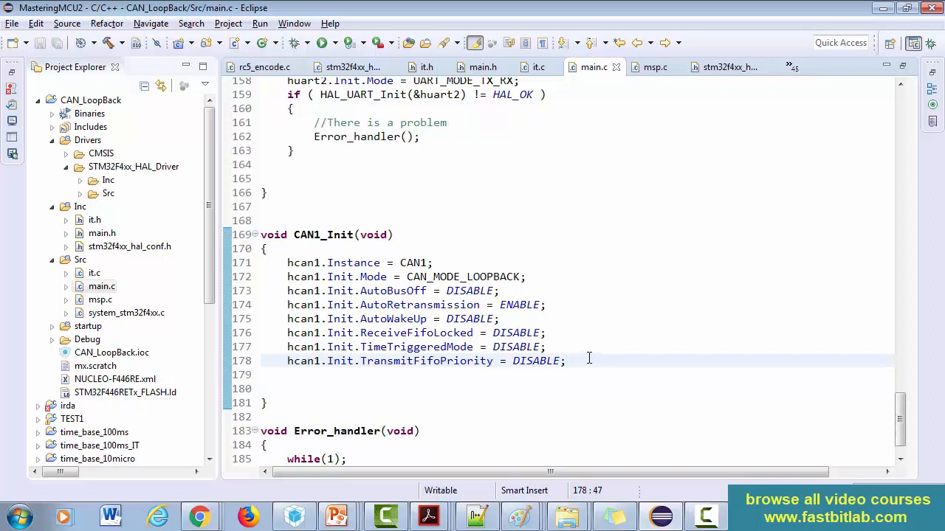
pyautogui.click(565, 360)
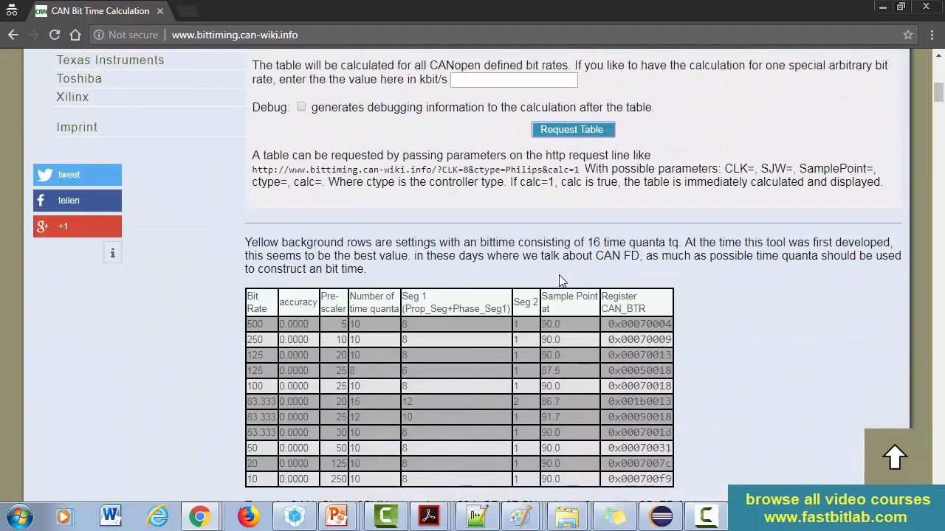
# Step: Scroll to the bxCAN 25 MHz bit-timing table on bittiming.can-wiki.info
pyautogui.scroll(-3)
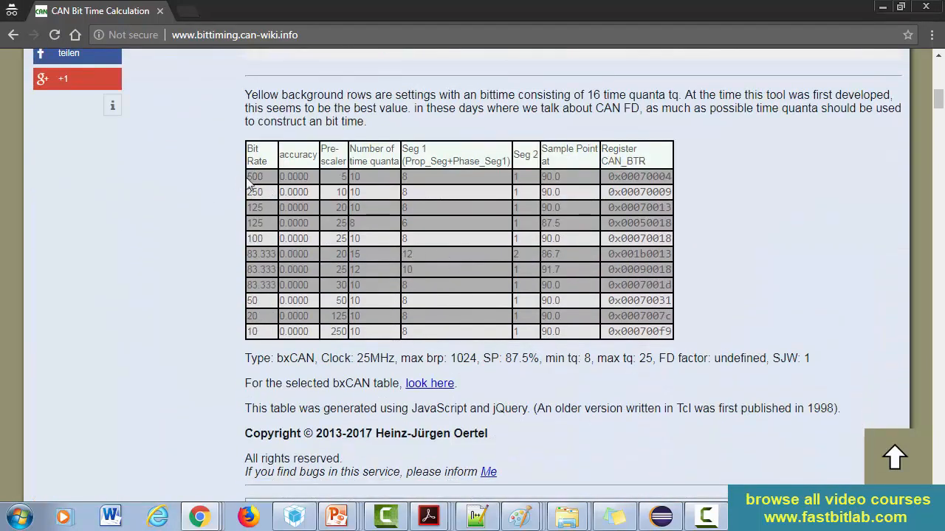
pyautogui.moveTo(569, 197)
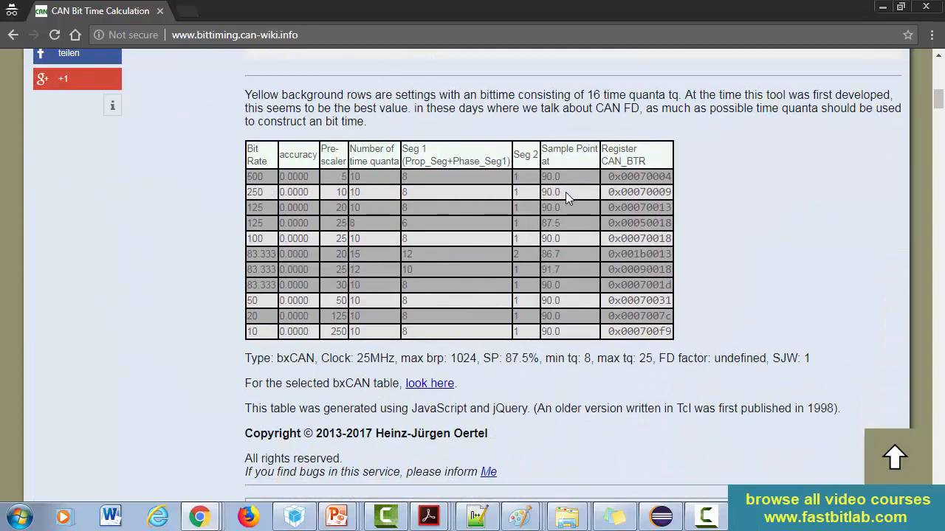
pyautogui.moveTo(369, 260)
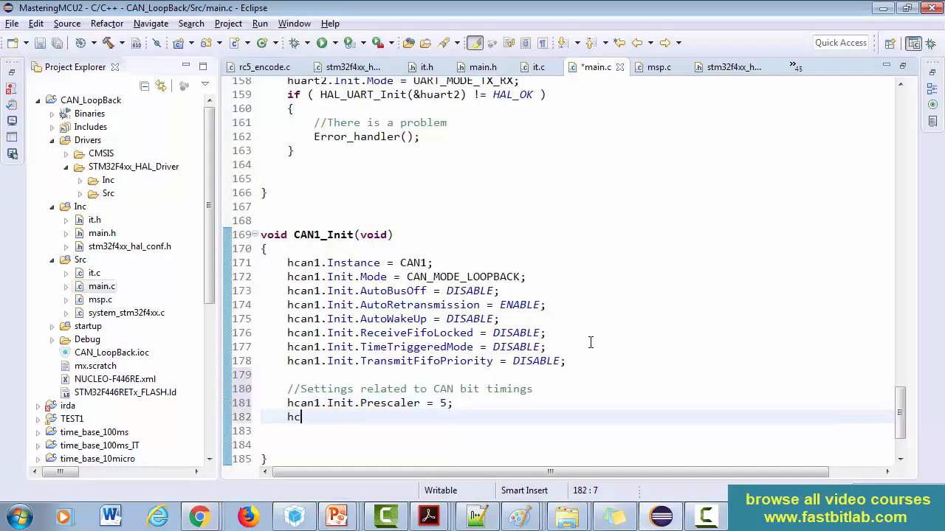
# Step: Set Prescaler = 5 and SyncJumpWidth = CAN_SJW_1TQ in the bit timings section
pyautogui.write('an1.Init.SyncJumpWidth = CAN_SJW_1TQ;')
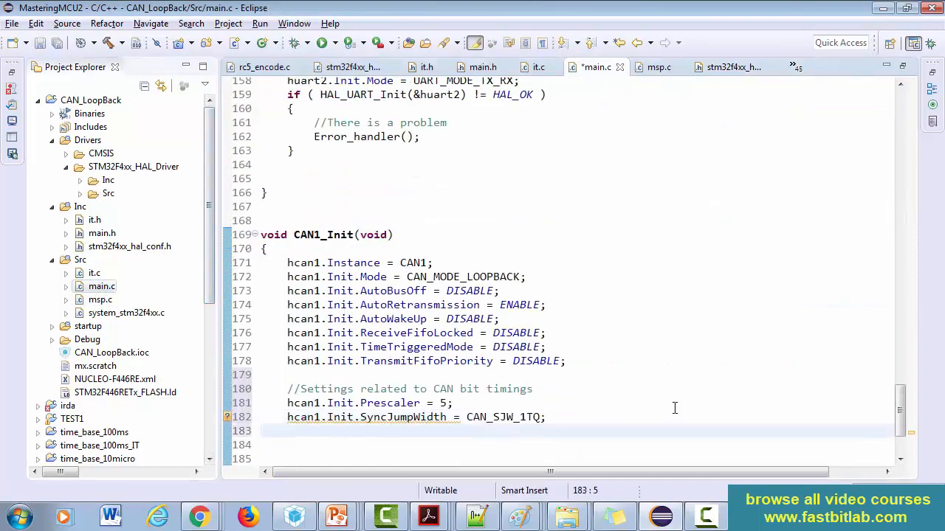
pyautogui.write('hca1')
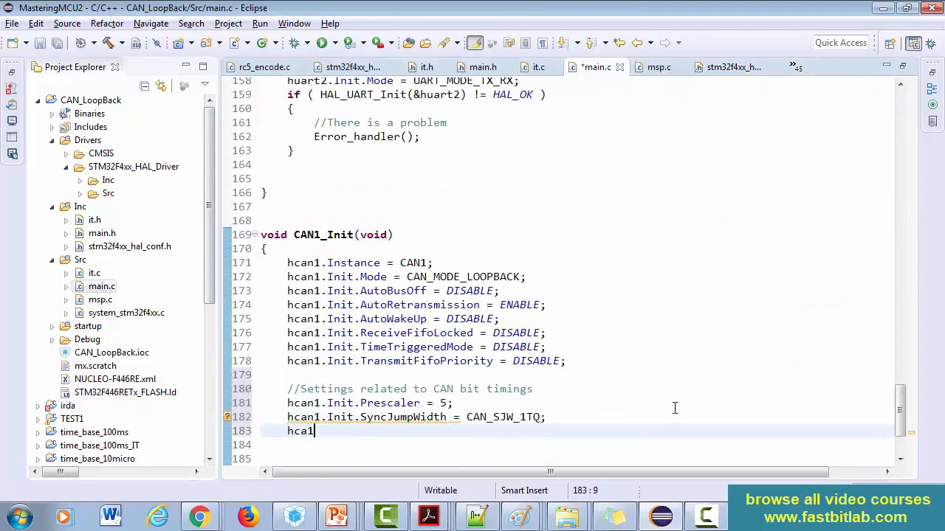
pyautogui.write('n1.Init.TimeSeg1 = CAN_BS1_8TQ;')
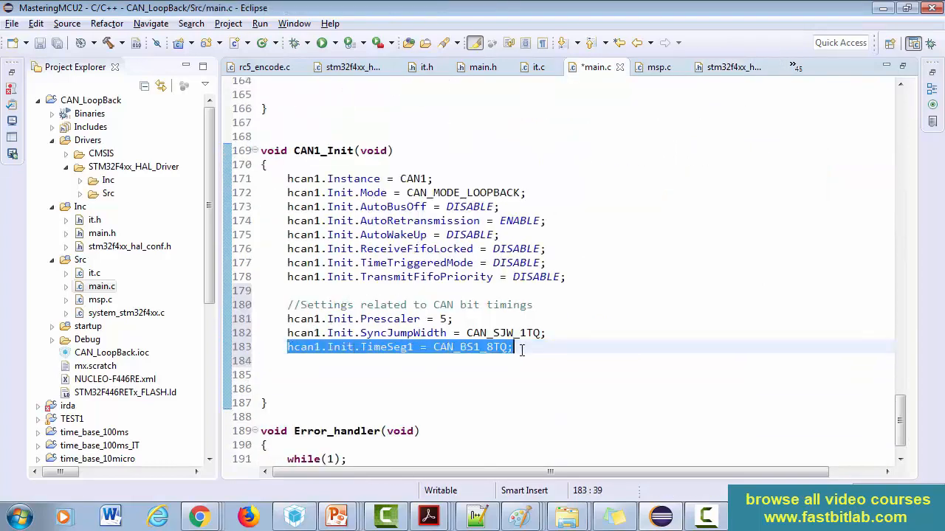
# Step: Set TimeSeg1 = CAN_BS1_8TQ and begin the TimeSeg2 assignment
pyautogui.write('hcan1.Init.TimeSeg')
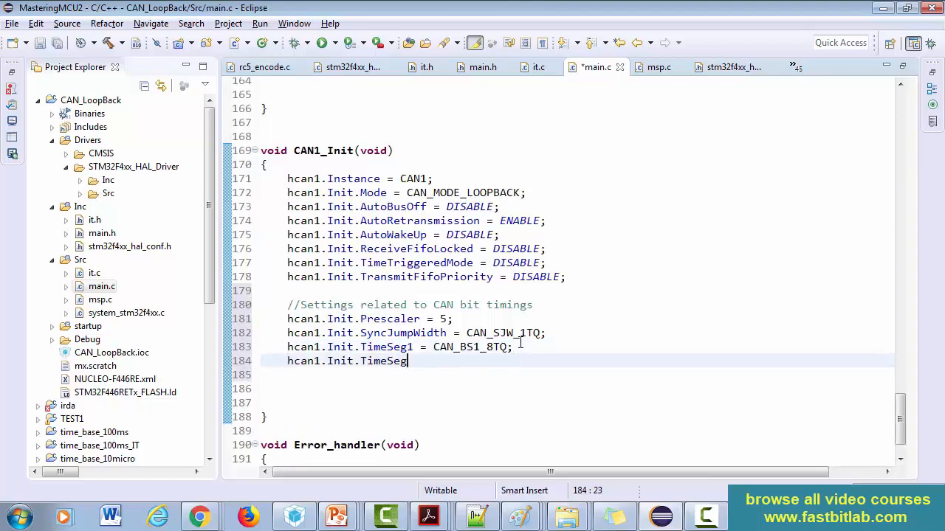
pyautogui.write('2 =')
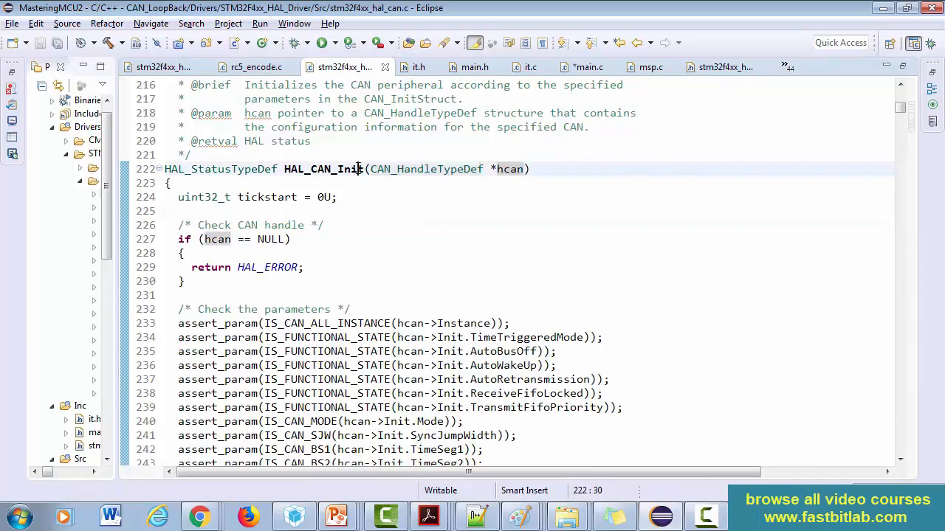
# Step: Select the HAL_CAN_Init function name in stm32f4xx_hal_can.c to copy it
pyautogui.doubleClick(323, 168)
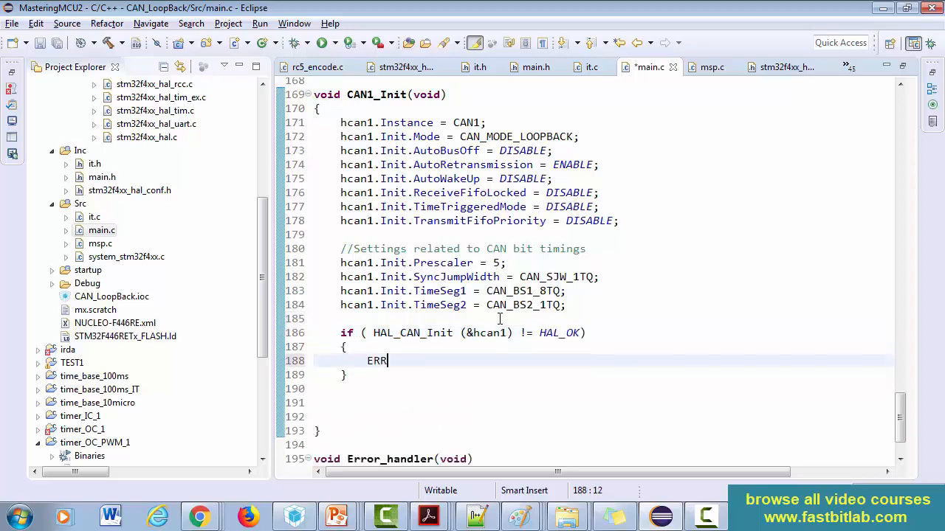
# Step: Complete the Error_handler(); call inside the HAL_CAN_Init != HAL_OK branch of CAN1_Init
pyautogui.write('or_handler();')
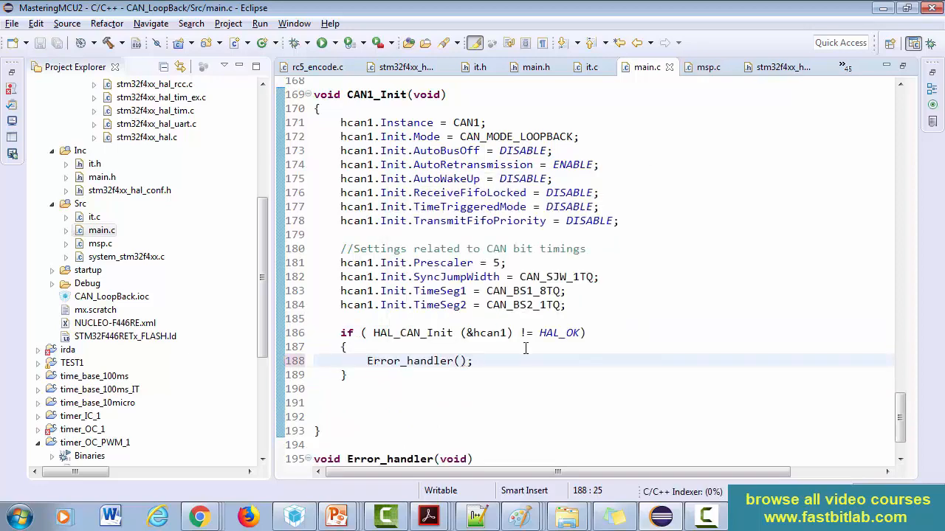